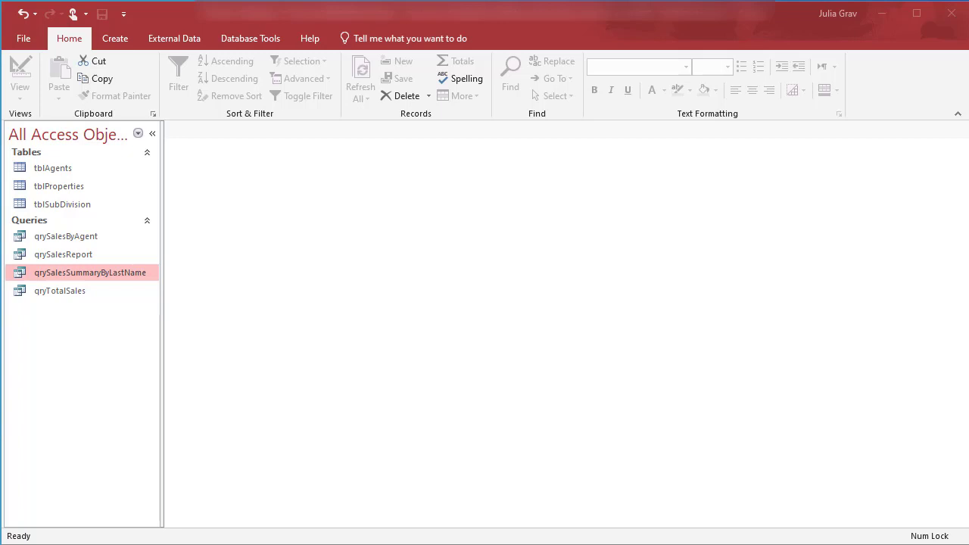
Step: Open qrySalesSummaryByLastName from the Navigation Pane in Design View
{"action": "left_click", "coordinate": [91, 273]}
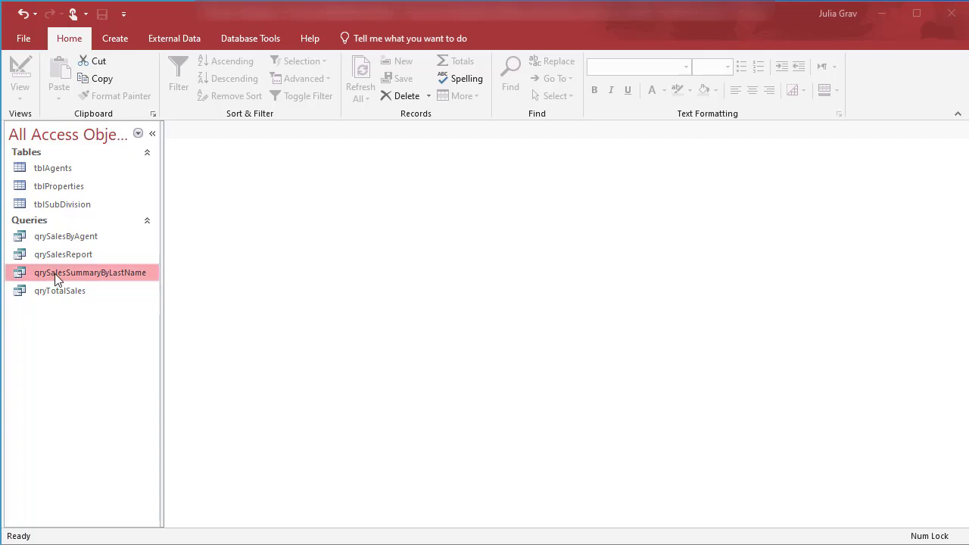
{"action": "left_click", "coordinate": [90, 272]}
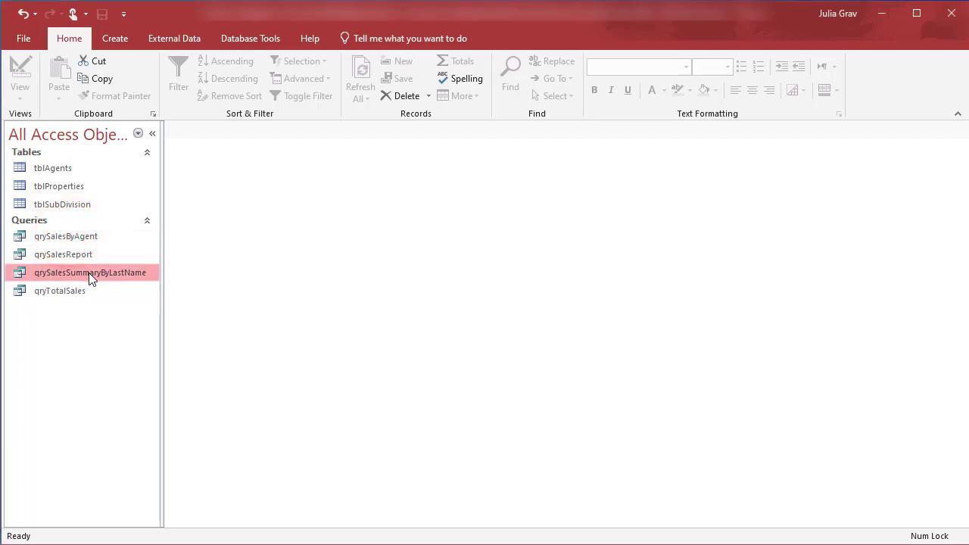
{"action": "double_click", "coordinate": [90, 272]}
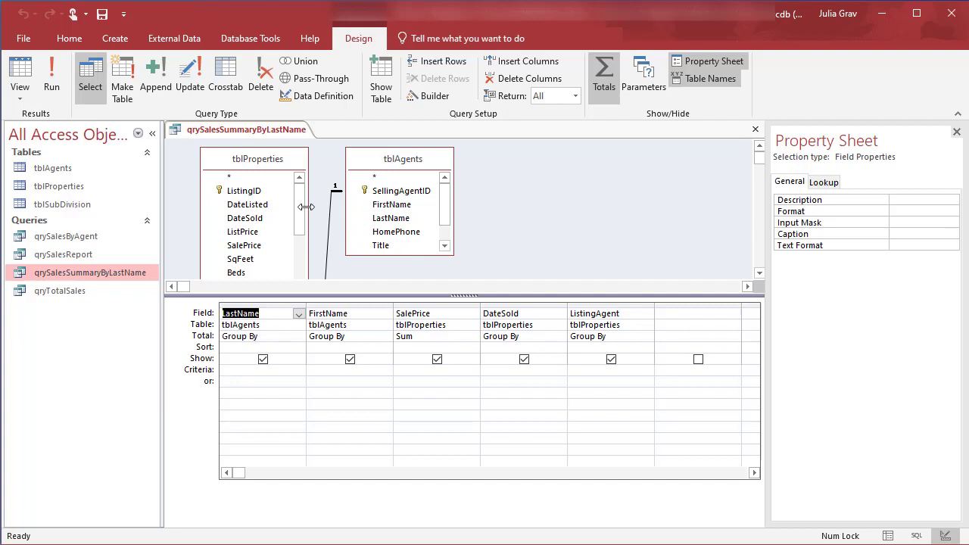
{"action": "mouse_move", "coordinate": [513, 173]}
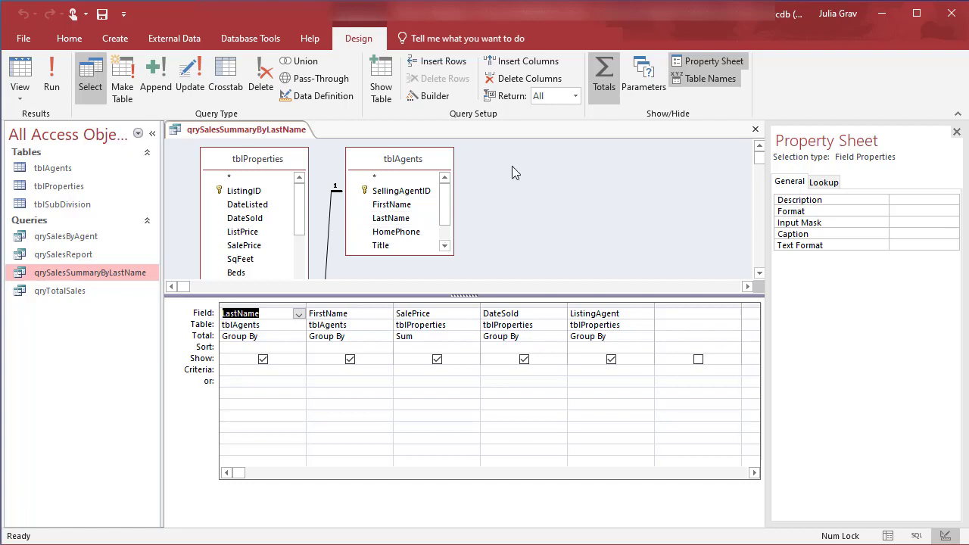
Step: Add tblSubDivision via Show Table and place its Subdivision field as a grouped column
{"action": "right_click", "coordinate": [400, 179]}
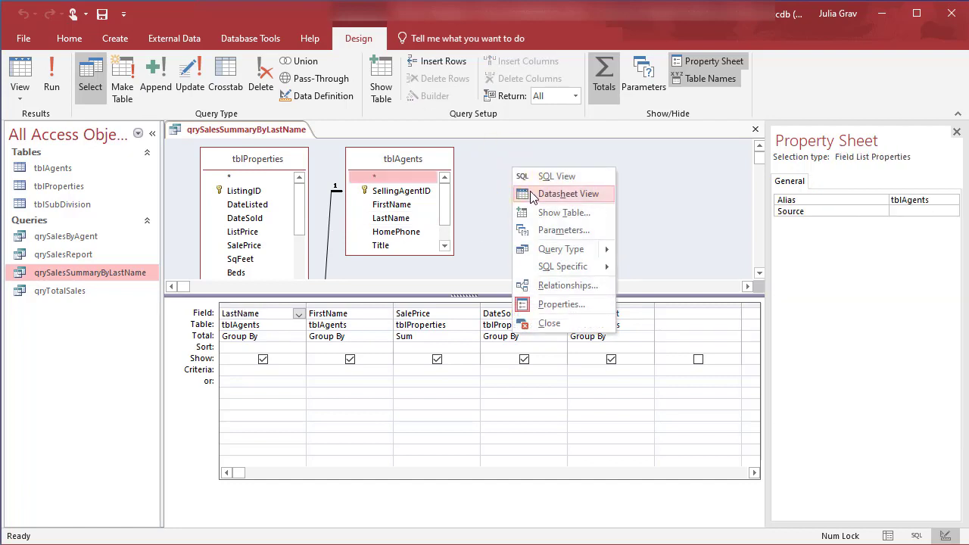
{"action": "mouse_move", "coordinate": [548, 220]}
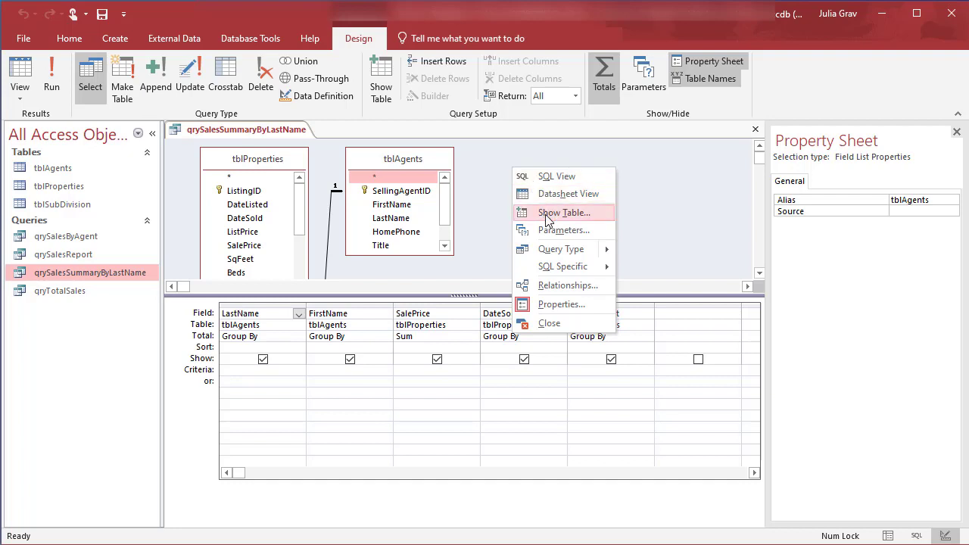
{"action": "left_click", "coordinate": [563, 212]}
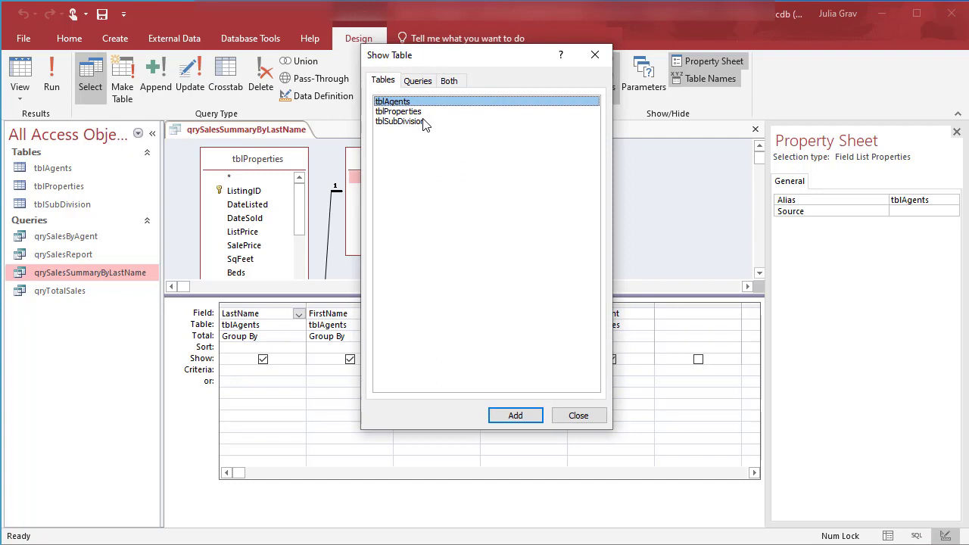
{"action": "left_click", "coordinate": [579, 415]}
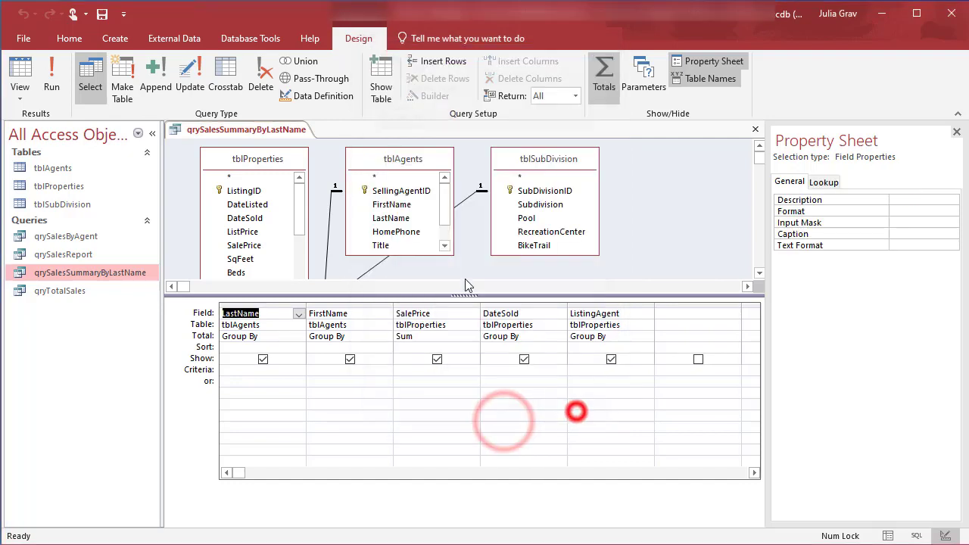
{"action": "double_click", "coordinate": [539, 205]}
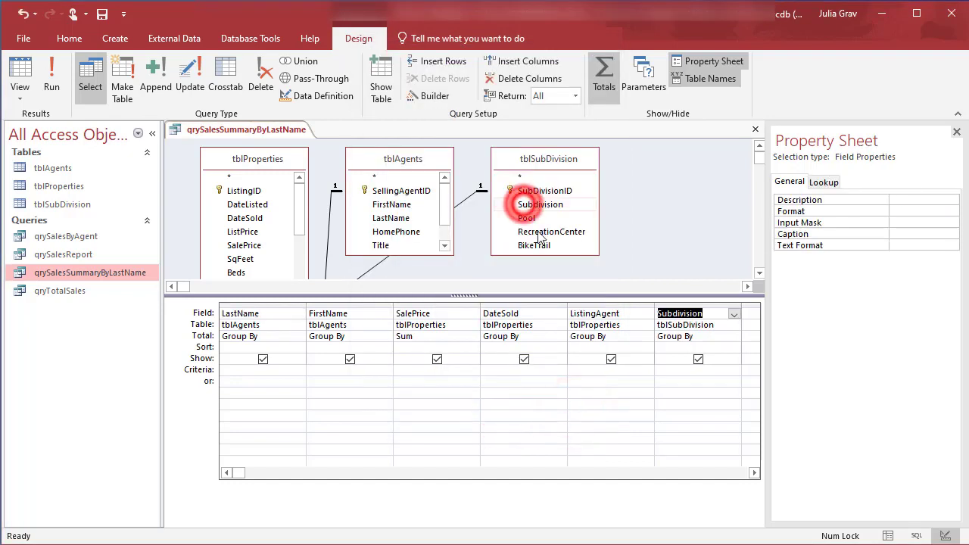
{"action": "left_click", "coordinate": [539, 204]}
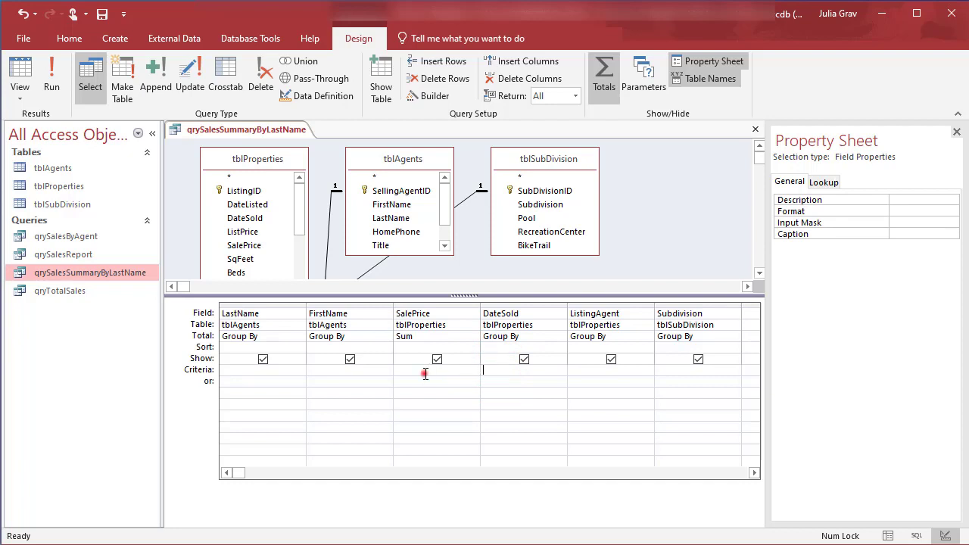
Step: Set SalePrice criteria to Between [Lowest Price] and [Highest Price] in the Zoom box
{"action": "left_click", "coordinate": [424, 372]}
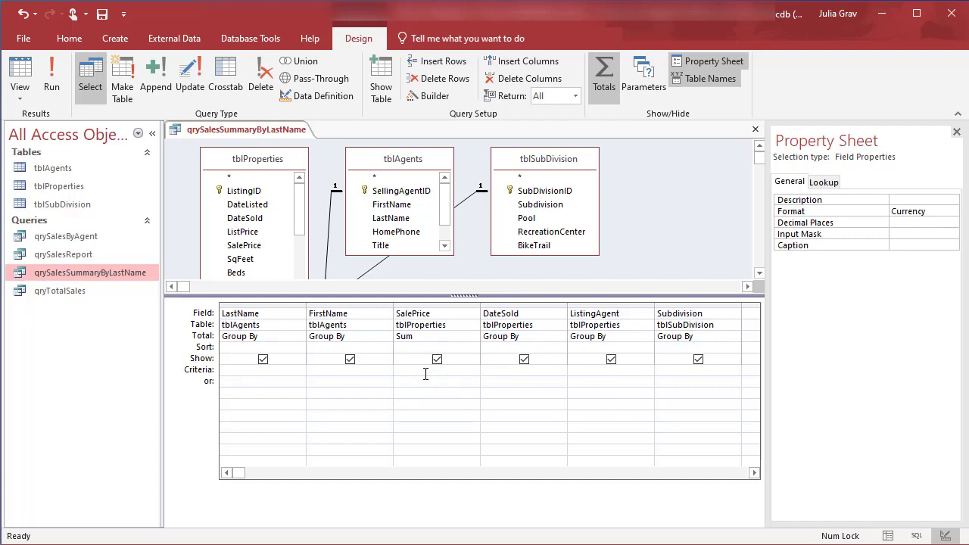
{"action": "left_click", "coordinate": [424, 371]}
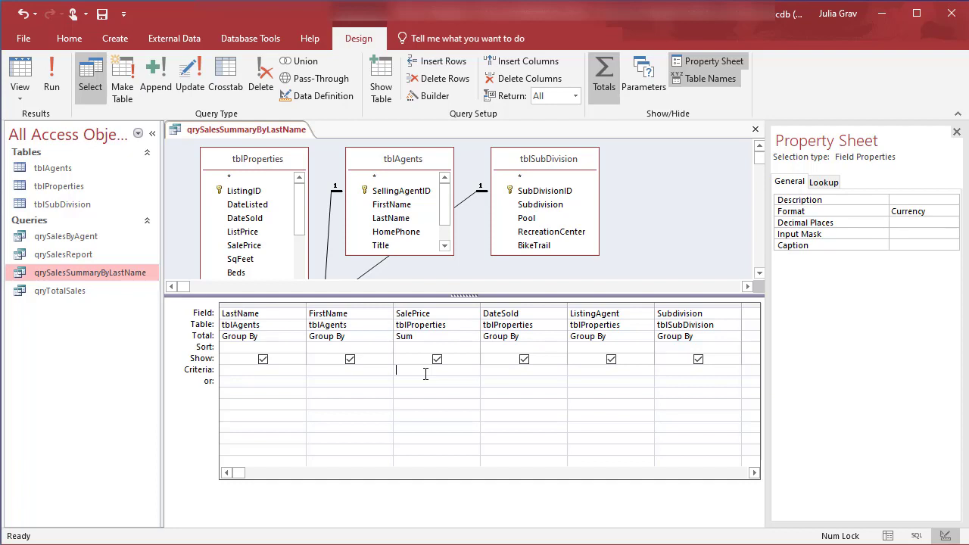
{"action": "type", "text": "between"}
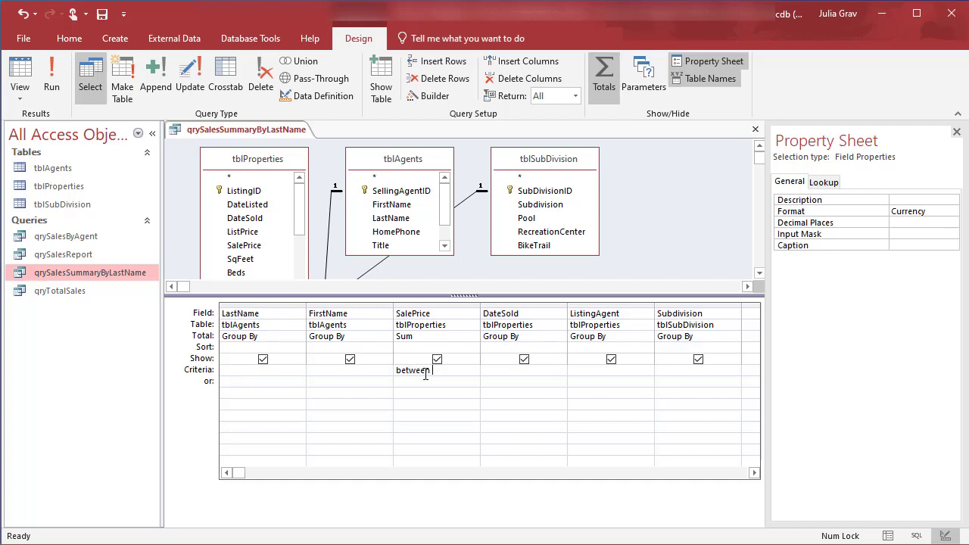
{"action": "type", "text": "and [Hights"}
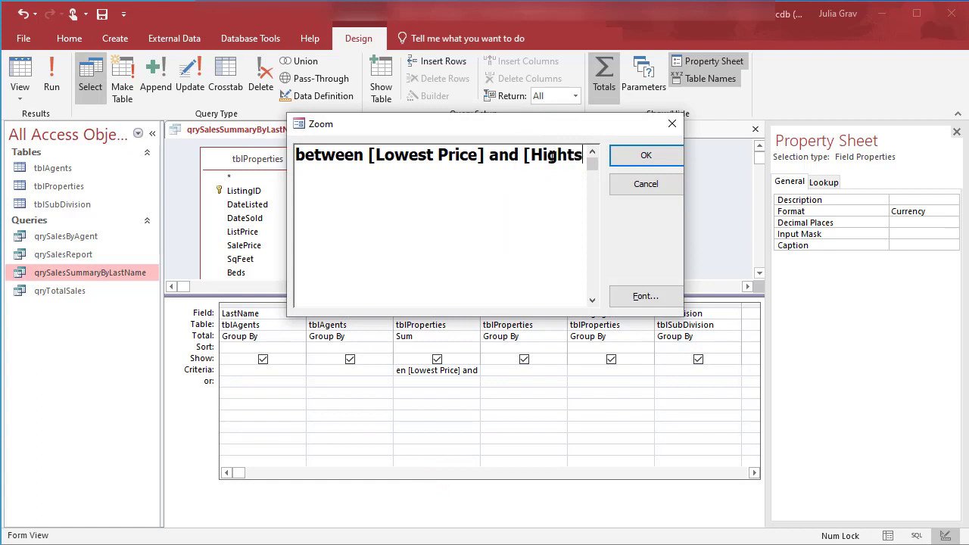
{"action": "type", "text": "[Highest P"}
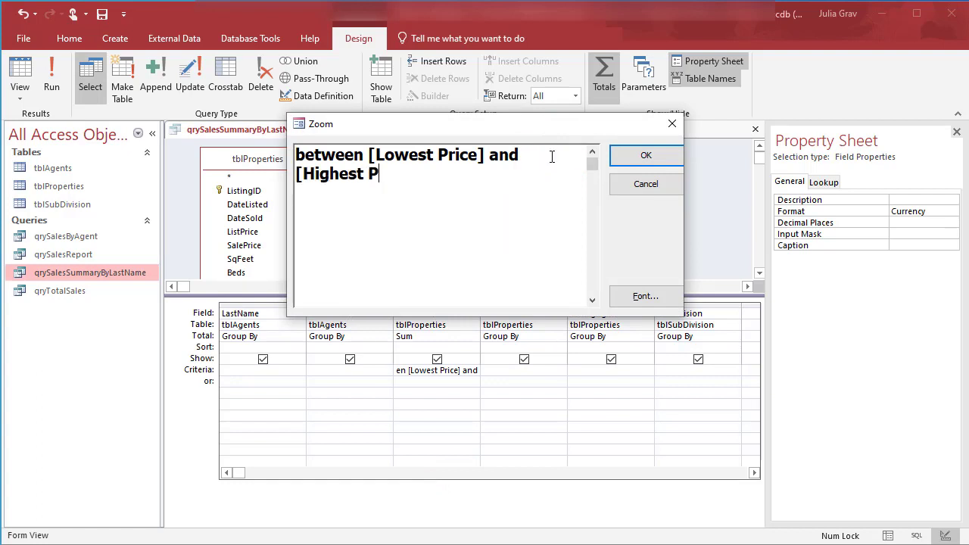
{"action": "type", "text": "rice]"}
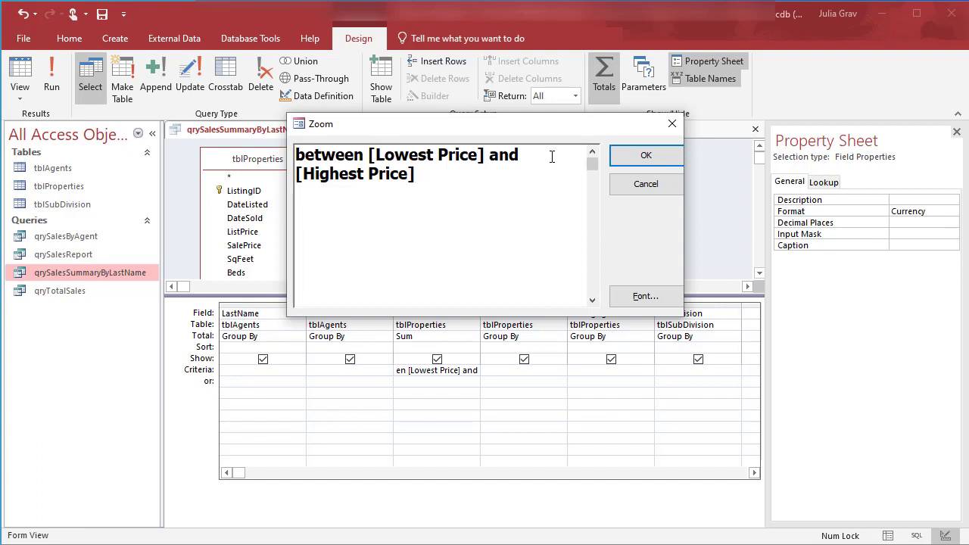
{"action": "left_click", "coordinate": [415, 173]}
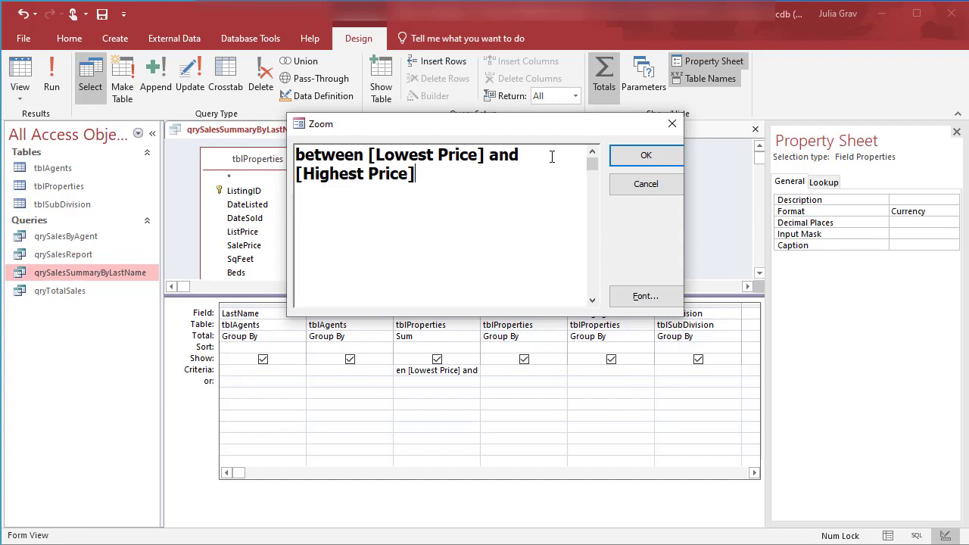
{"action": "left_click", "coordinate": [645, 155]}
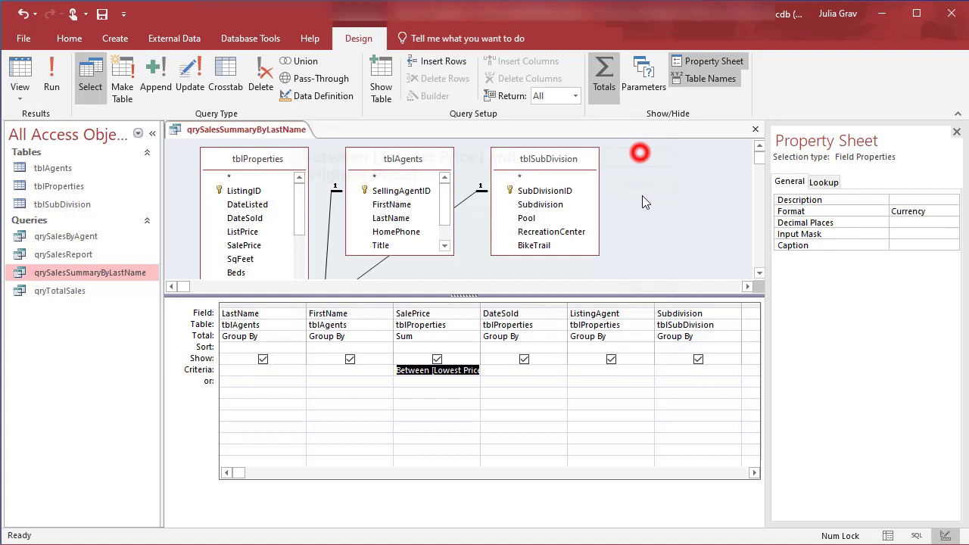
Step: Run the query with lowest price 400000 and highest price 800000, showing 19 sales rows
{"action": "left_click", "coordinate": [52, 72]}
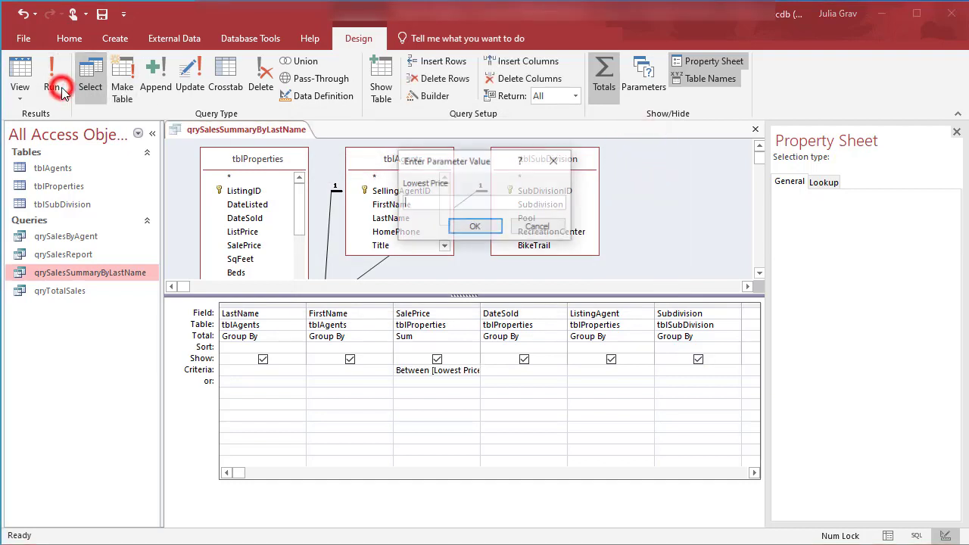
{"action": "left_click", "coordinate": [52, 73]}
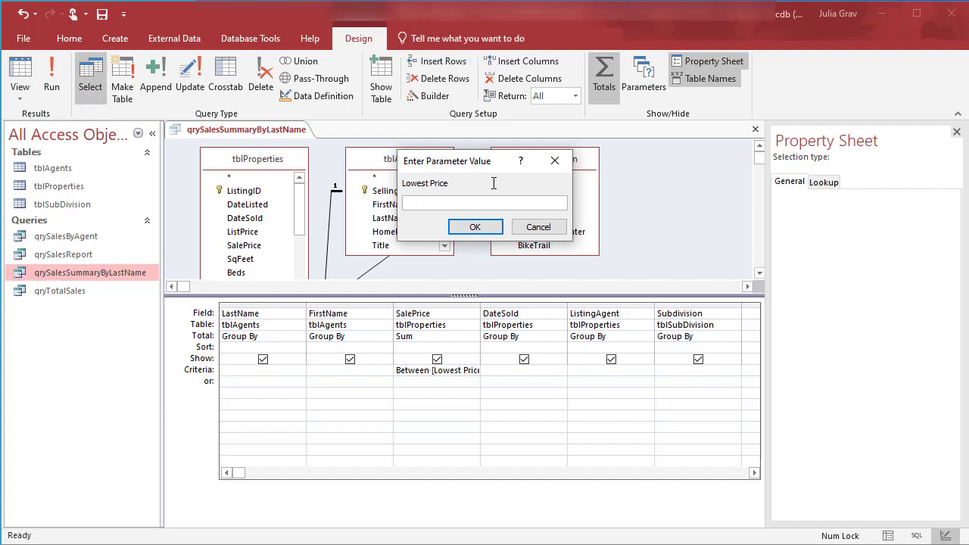
{"action": "type", "text": "400000"}
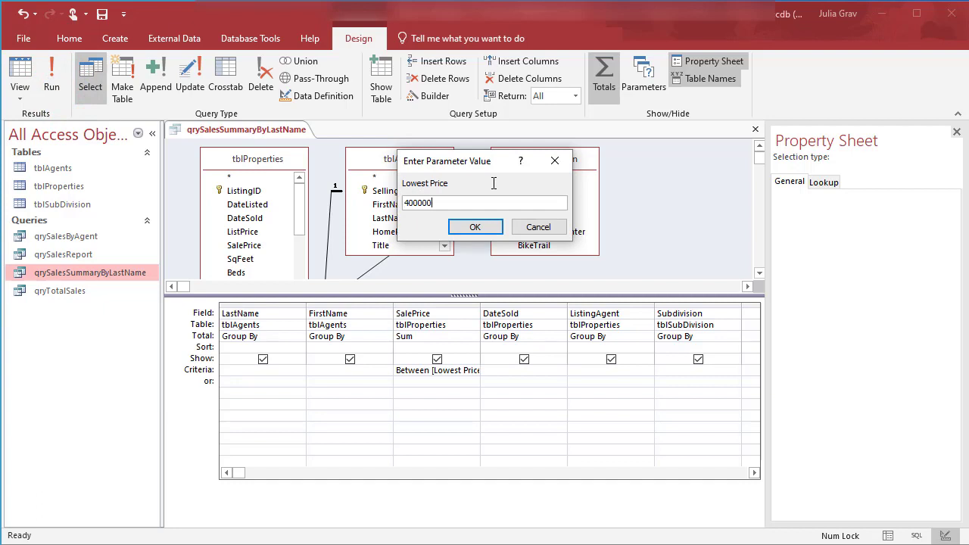
{"action": "left_click", "coordinate": [475, 227]}
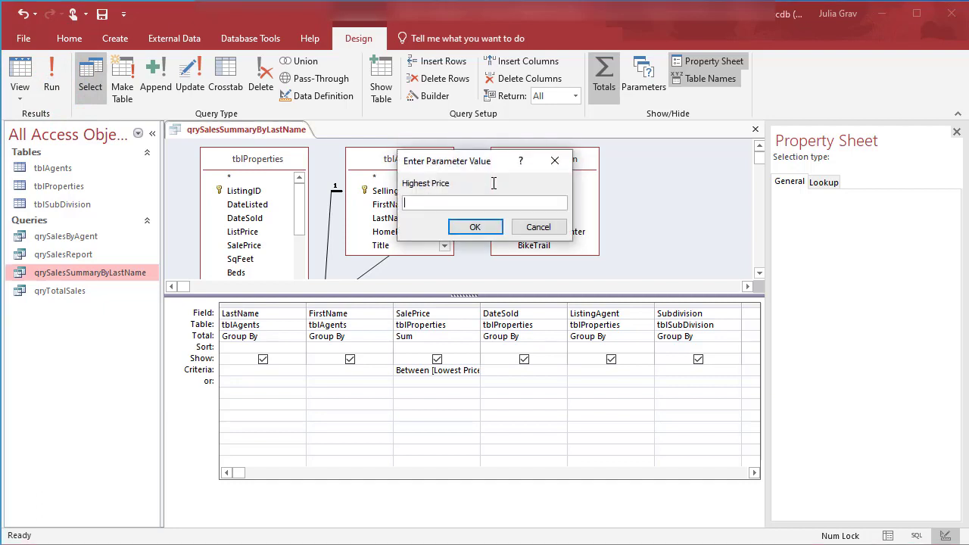
{"action": "type", "text": "800000"}
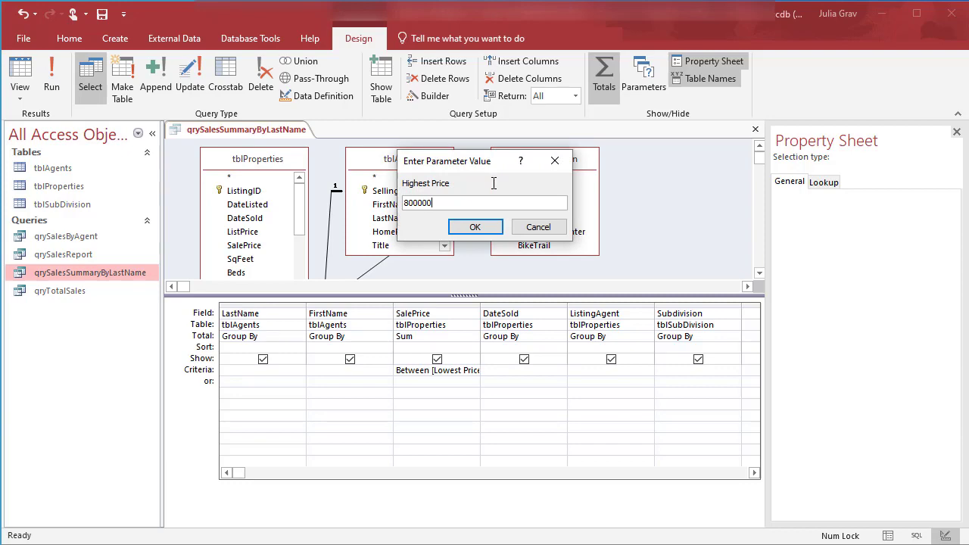
{"action": "left_click", "coordinate": [476, 227]}
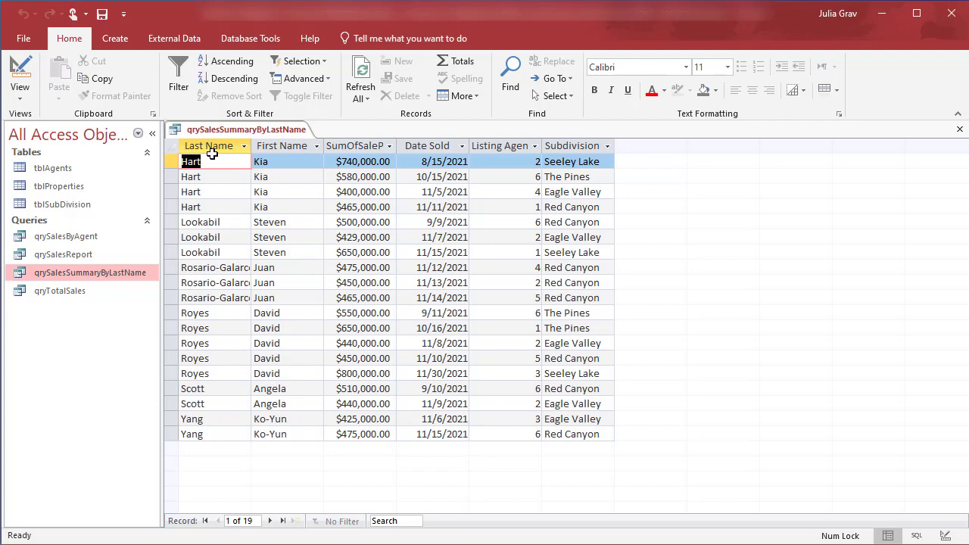
Step: Back in Design View, give the Subdivision column a [Which subdivision?] parameter criterion
{"action": "left_click", "coordinate": [21, 72]}
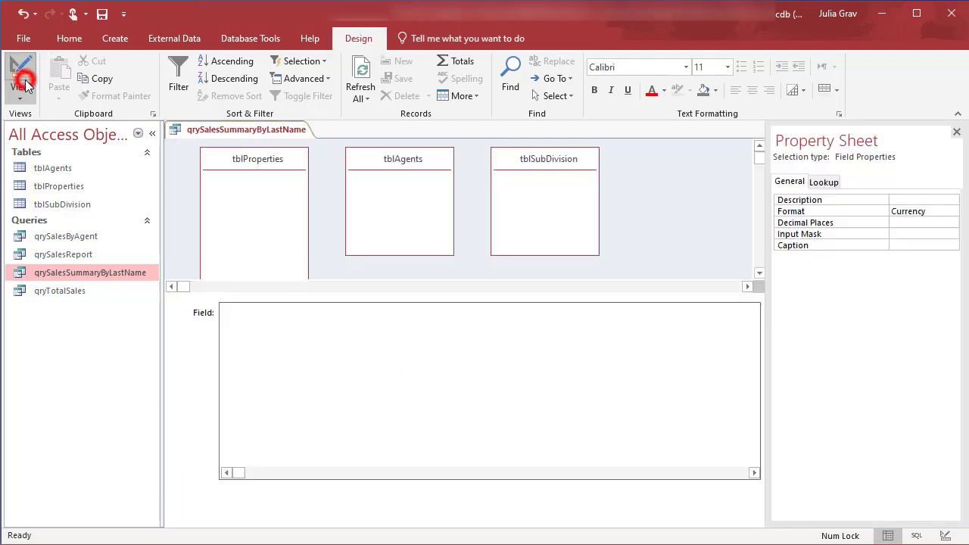
{"action": "left_click", "coordinate": [21, 72]}
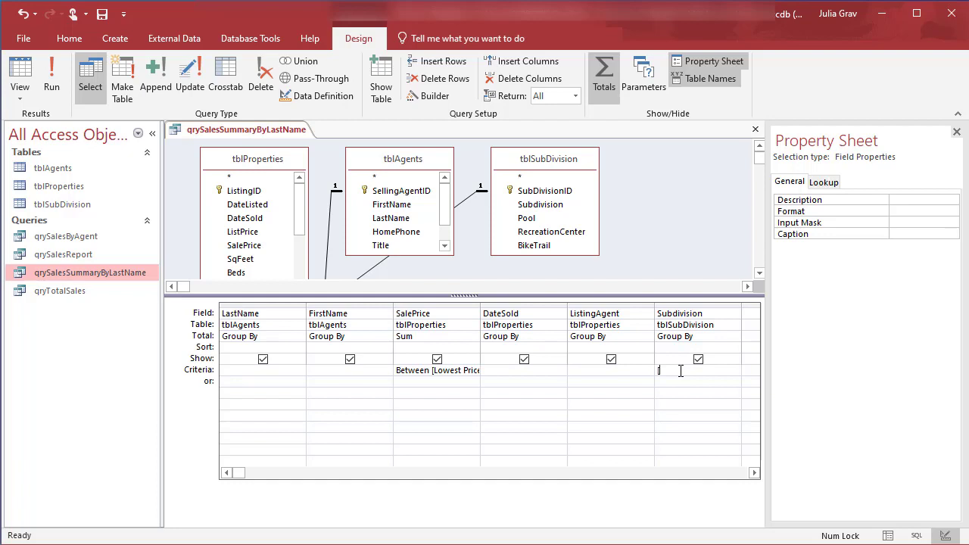
{"action": "type", "text": "[Which sub"}
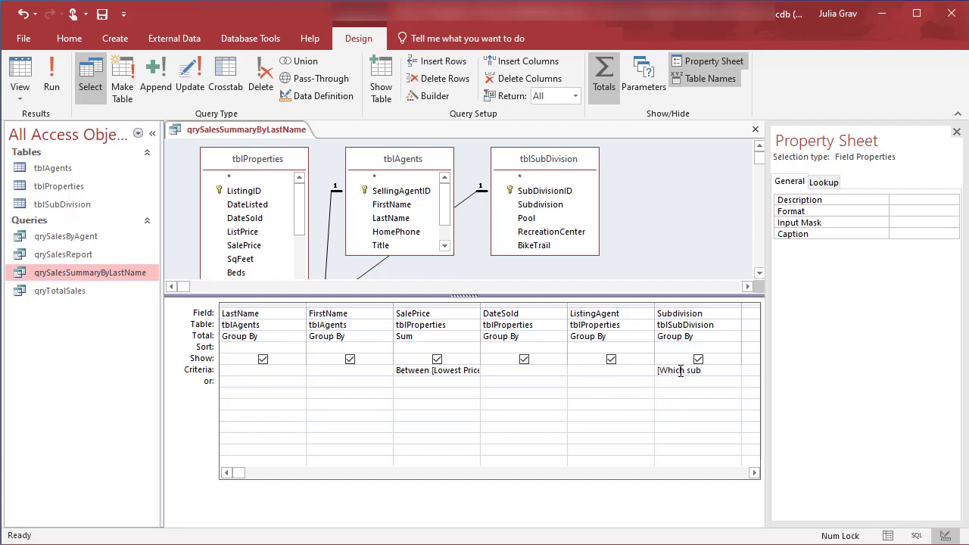
{"action": "type", "text": "division]"}
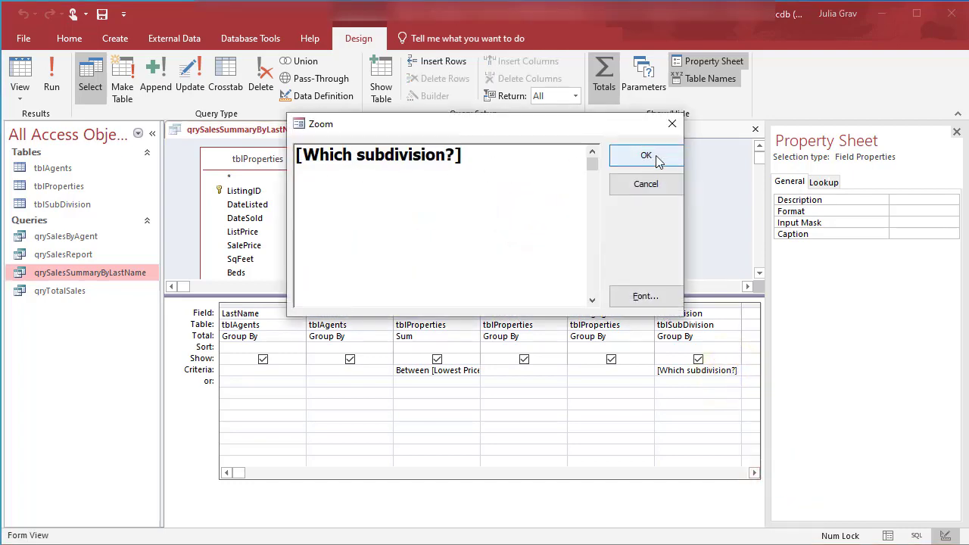
{"action": "left_click", "coordinate": [645, 154]}
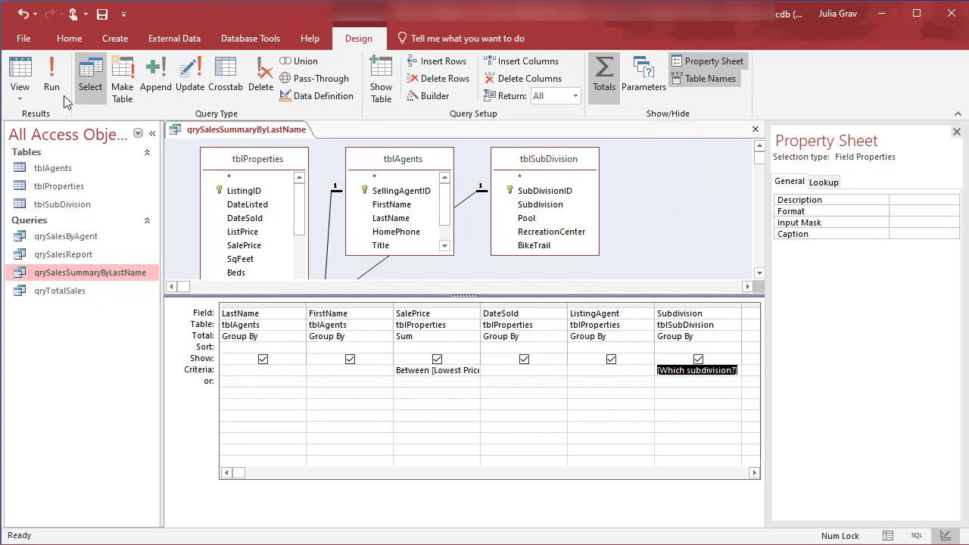
{"action": "left_click", "coordinate": [52, 72]}
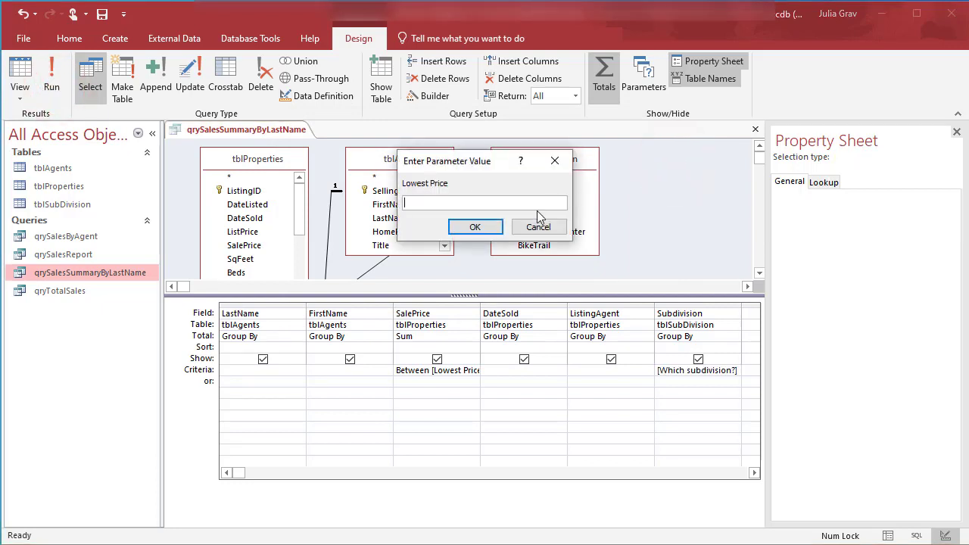
{"action": "type", "text": "25"}
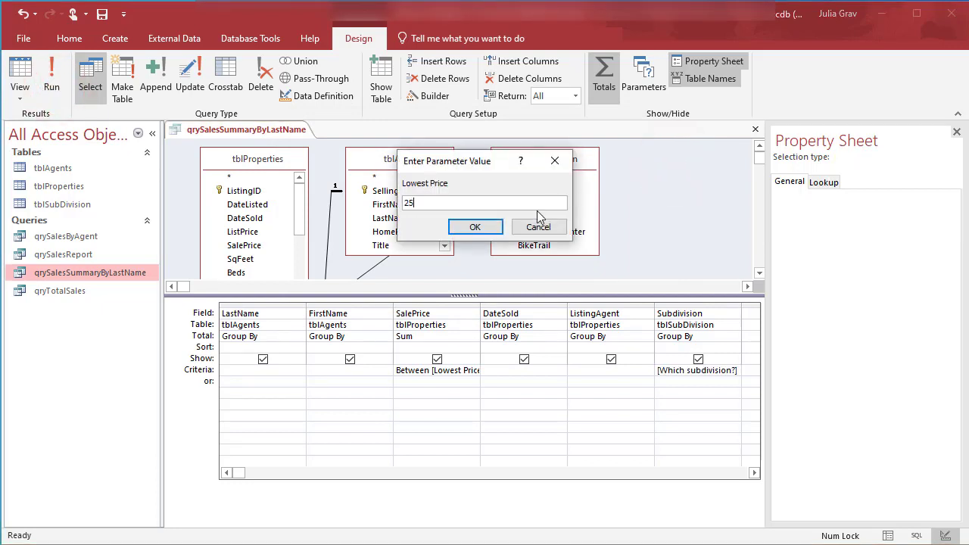
{"action": "left_click", "coordinate": [475, 227]}
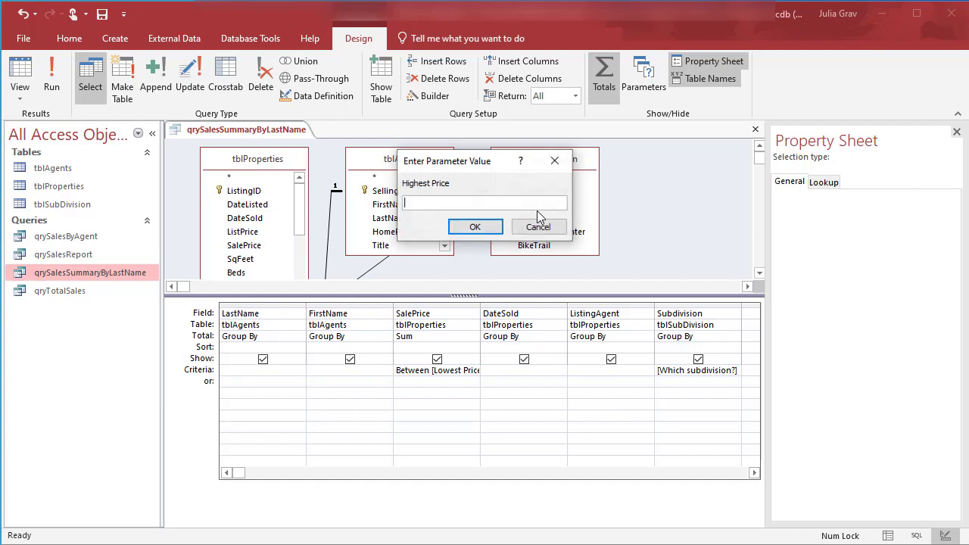
{"action": "type", "text": "5"}
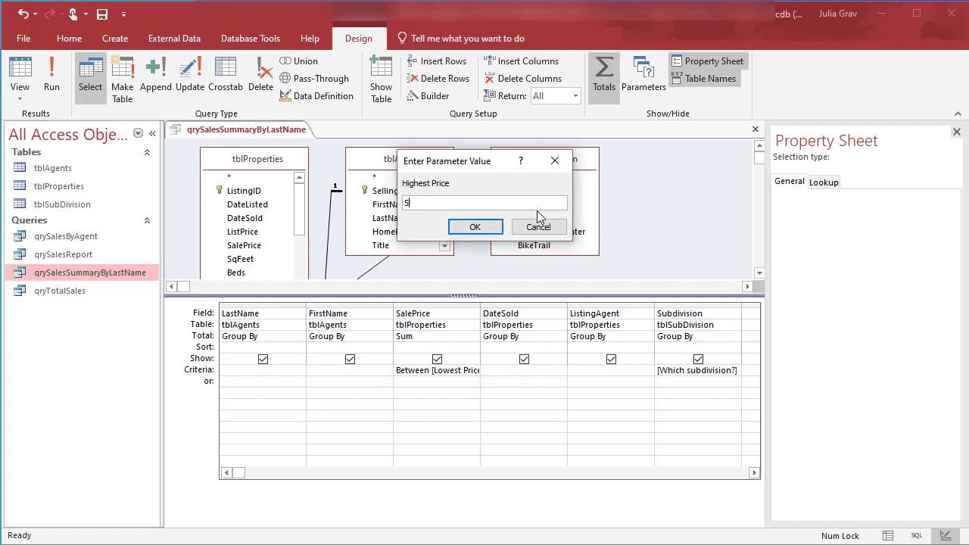
{"action": "type", "text": "00000"}
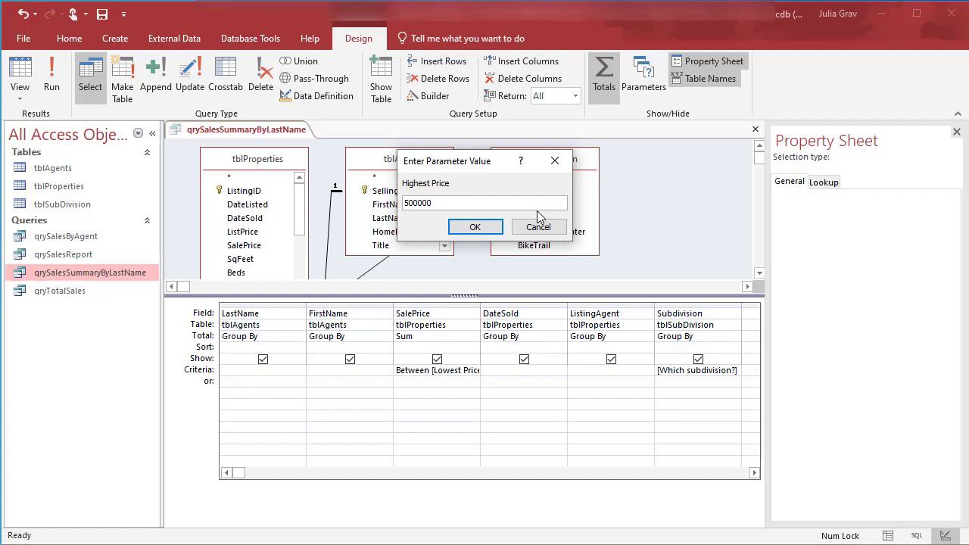
{"action": "left_click", "coordinate": [475, 227]}
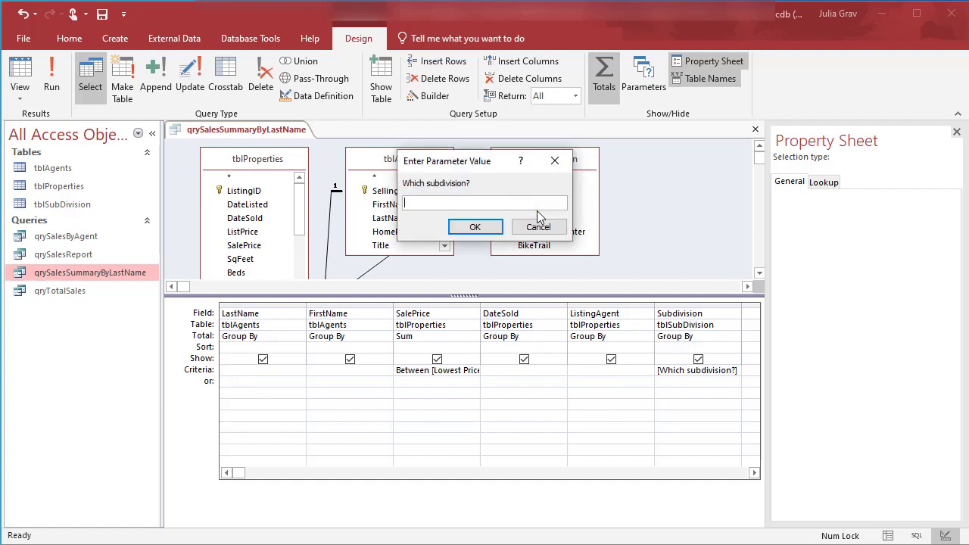
{"action": "type", "text": "Eagle Va"}
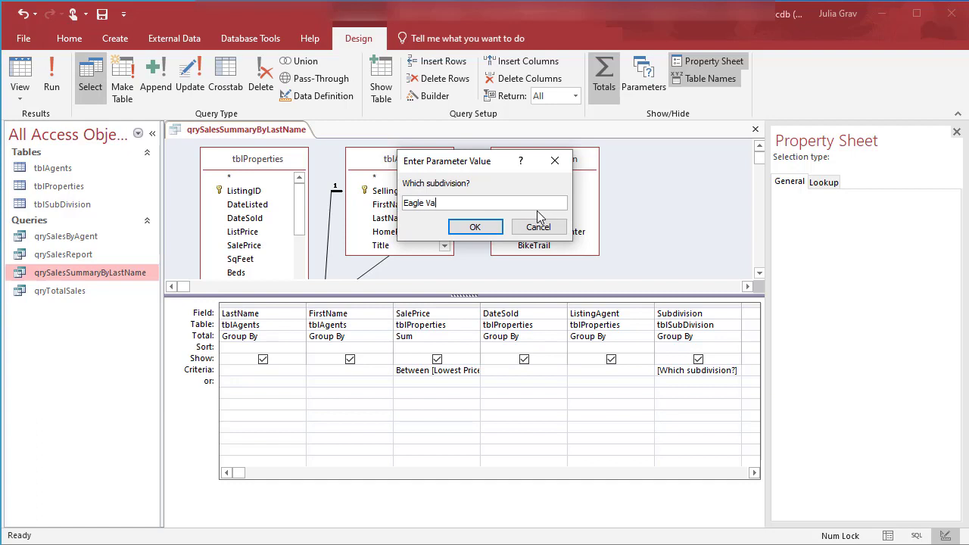
{"action": "type", "text": "ley"}
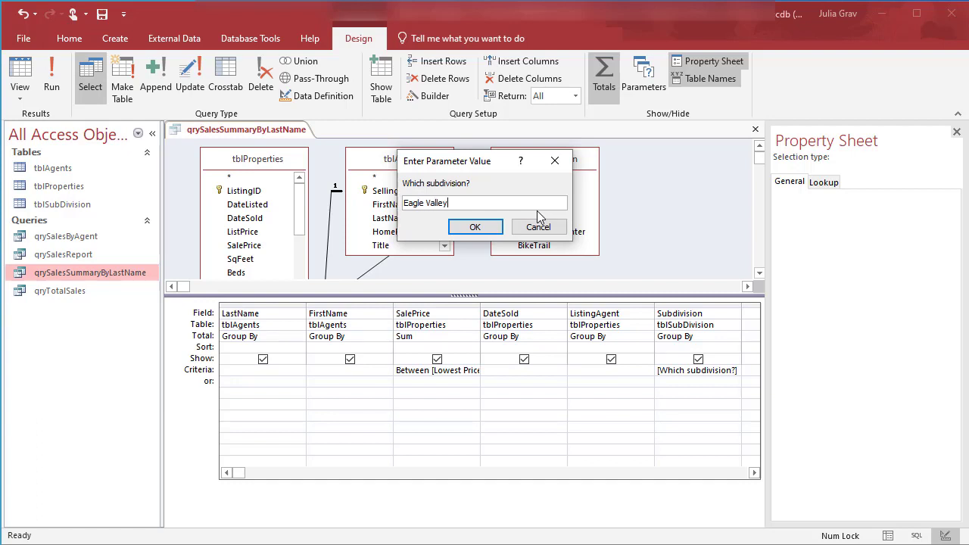
{"action": "mouse_move", "coordinate": [551, 236]}
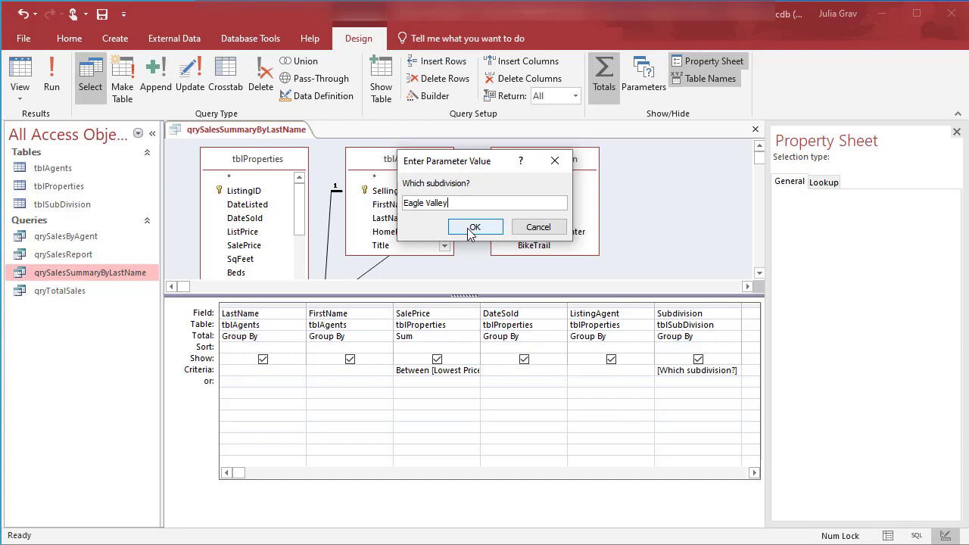
{"action": "left_click", "coordinate": [475, 227]}
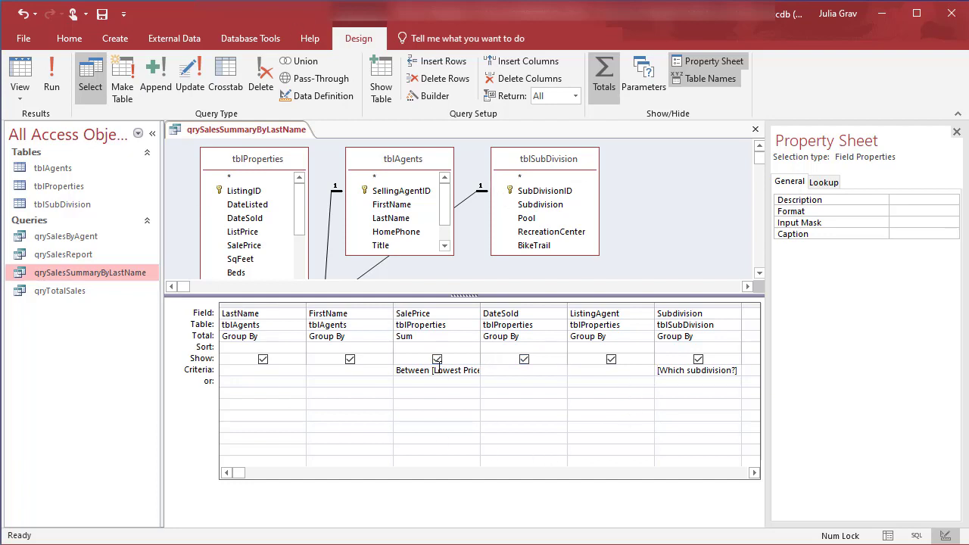
{"action": "mouse_move", "coordinate": [472, 312]}
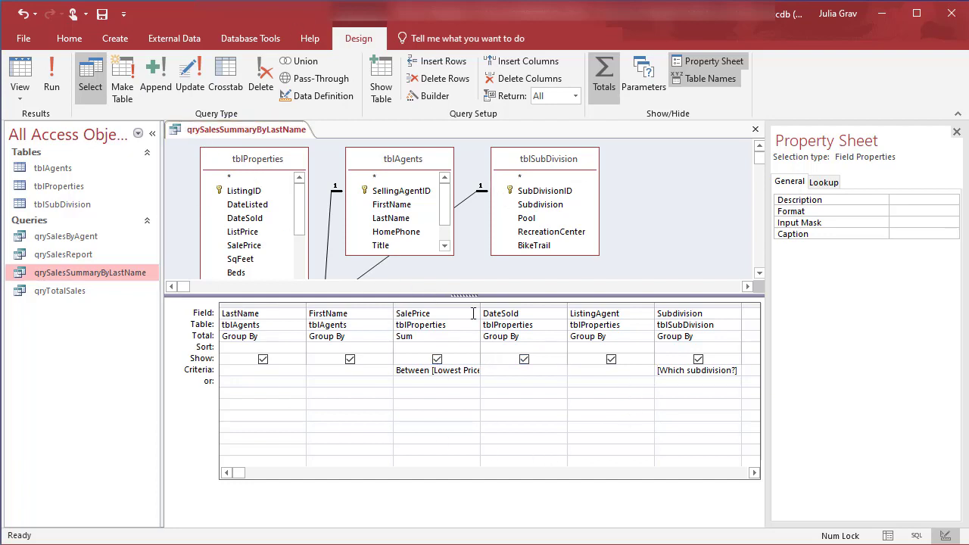
{"action": "left_click", "coordinate": [506, 373]}
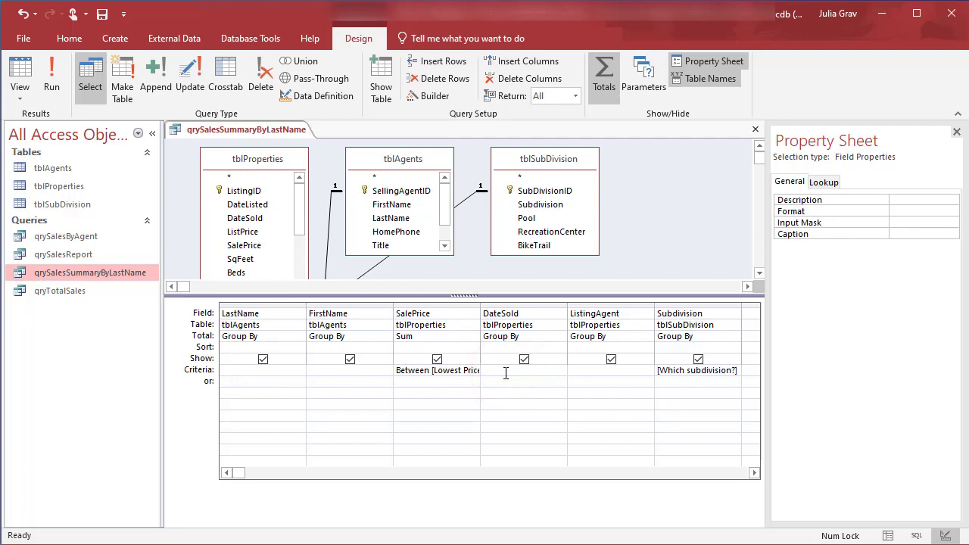
{"action": "mouse_move", "coordinate": [347, 241]}
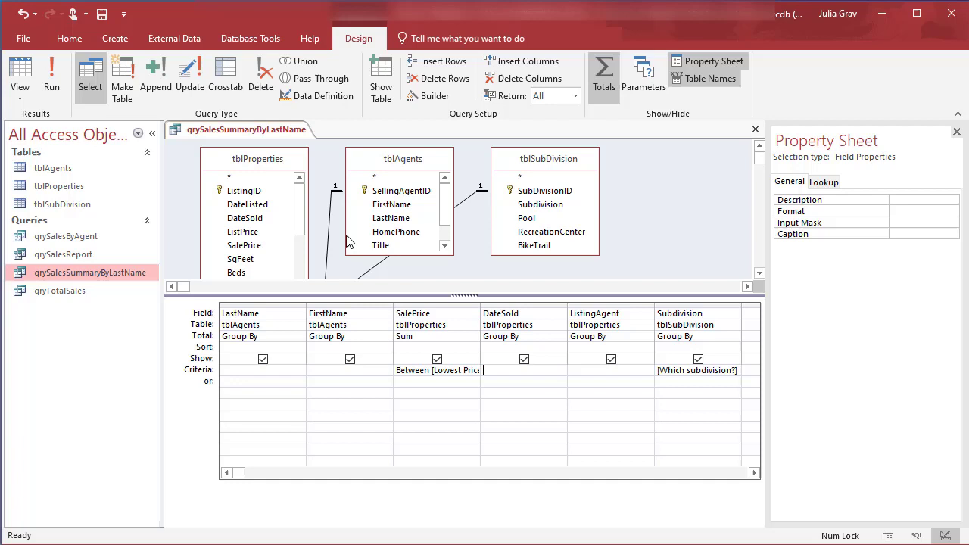